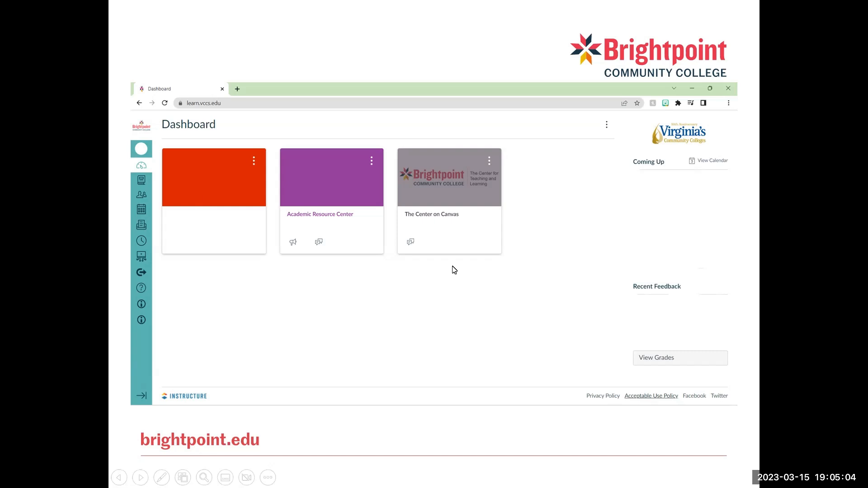
mouse_move(142, 195)
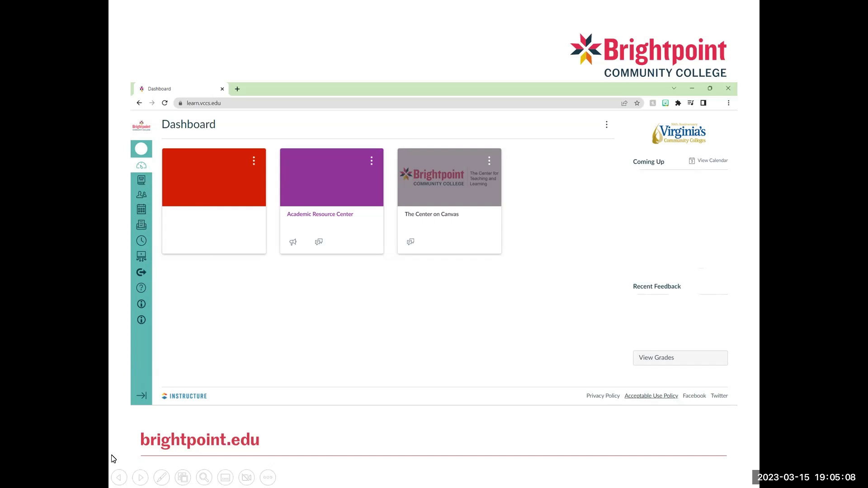
mouse_move(142, 304)
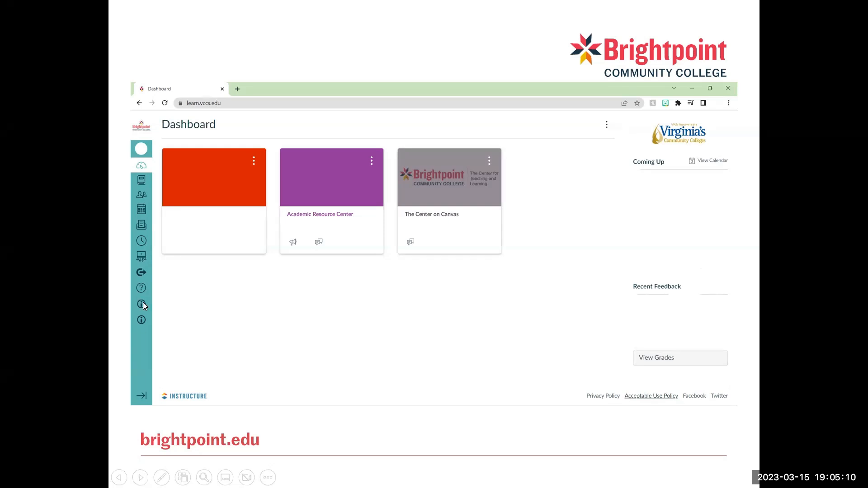
mouse_move(133, 240)
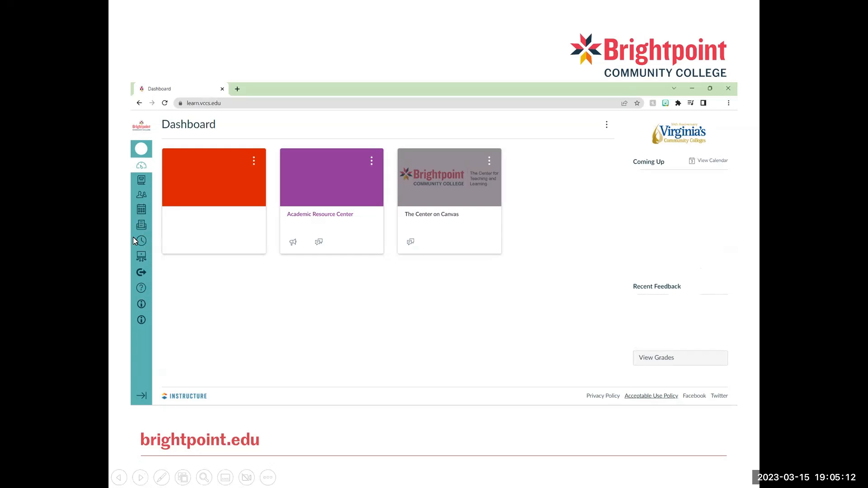
mouse_move(138, 226)
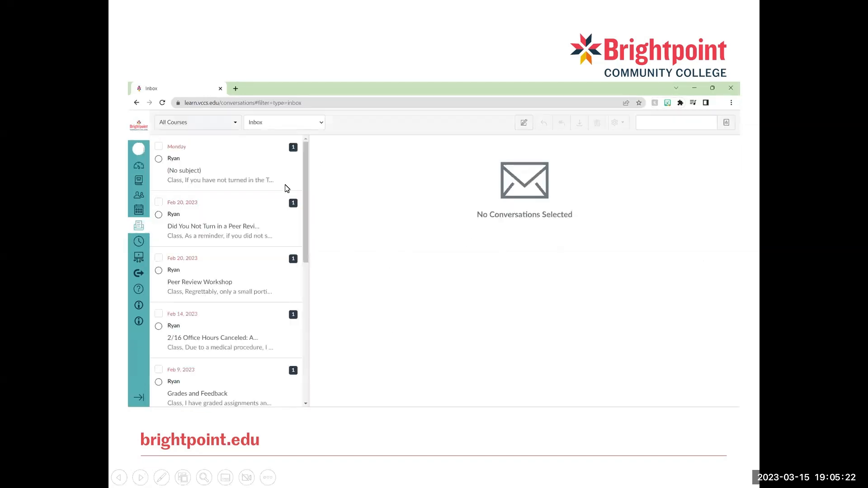
mouse_move(434, 202)
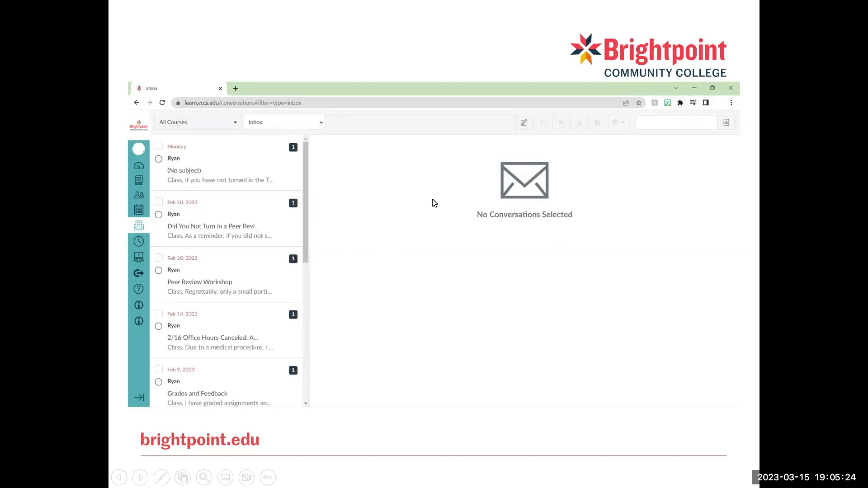
mouse_move(223, 265)
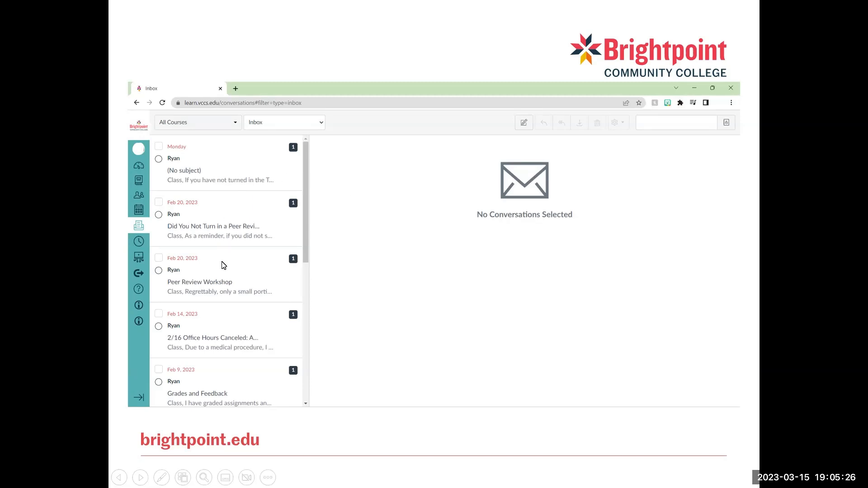
mouse_move(230, 412)
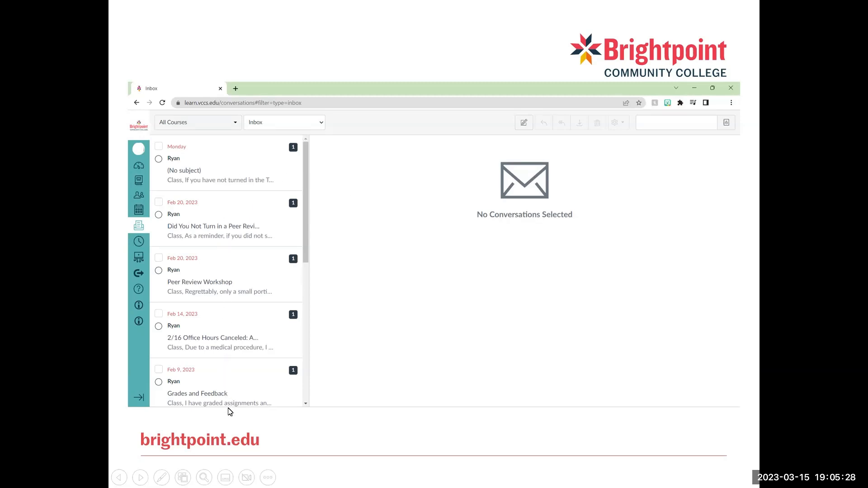
mouse_move(517, 144)
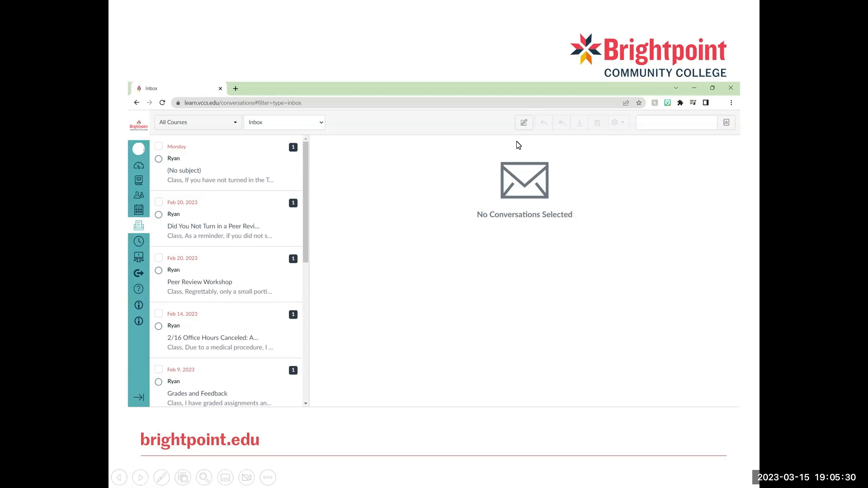
mouse_move(623, 178)
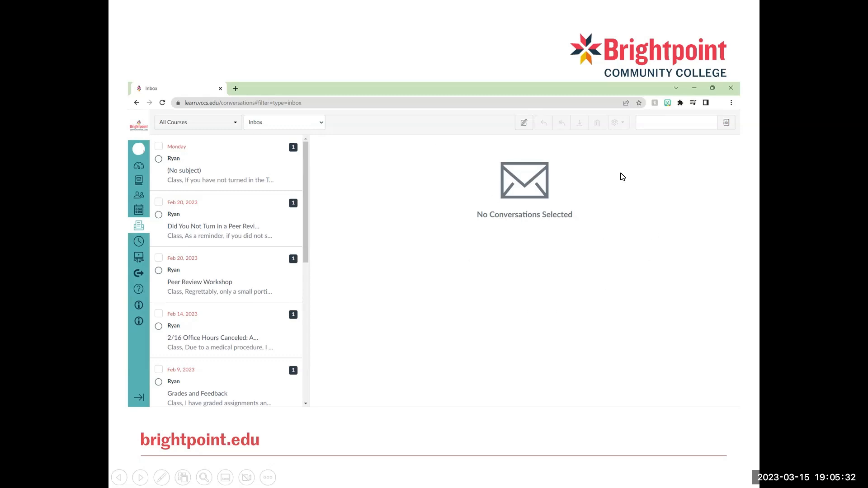
mouse_move(501, 158)
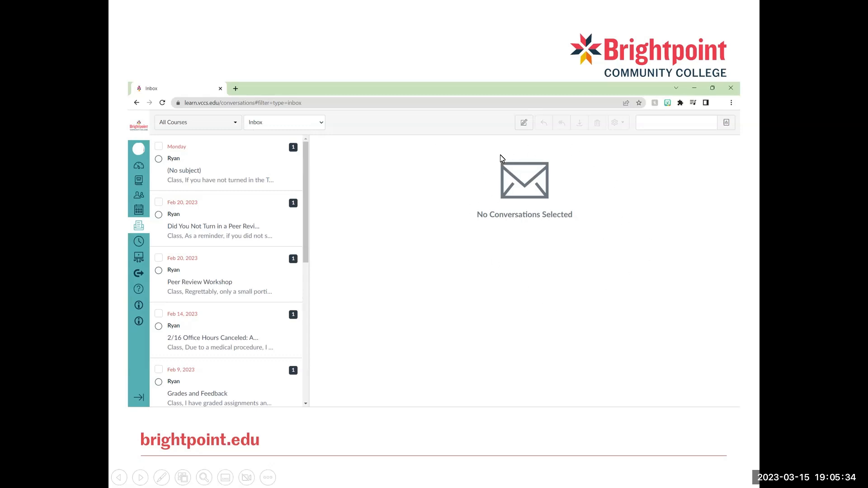
mouse_move(331, 241)
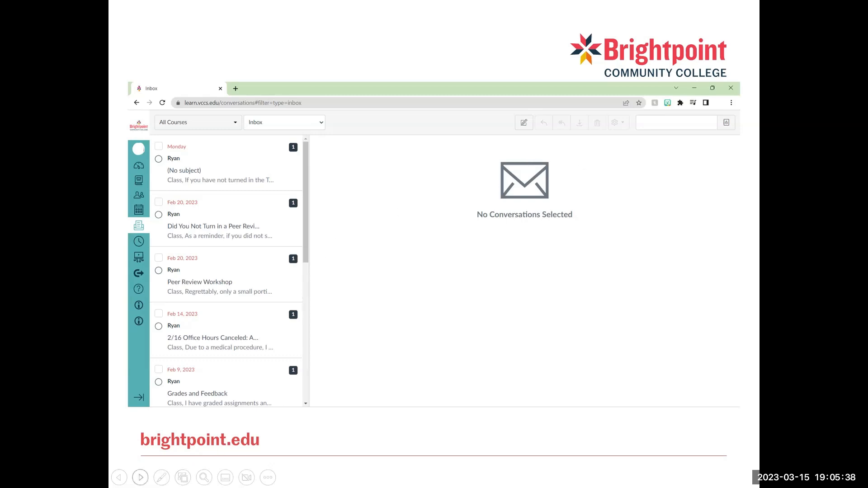
Step: Show the mailbox filter choices: Inbox, Unread, Starred, Sent, Archived and Submission Comments
click(284, 122)
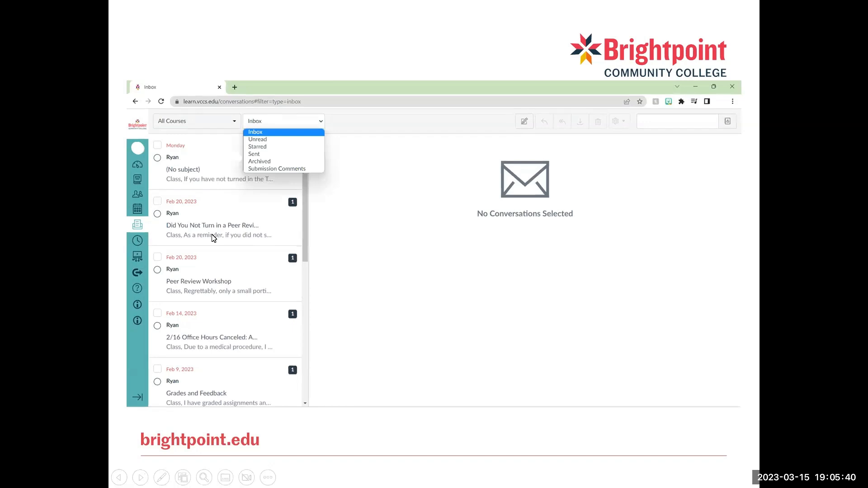
mouse_move(281, 137)
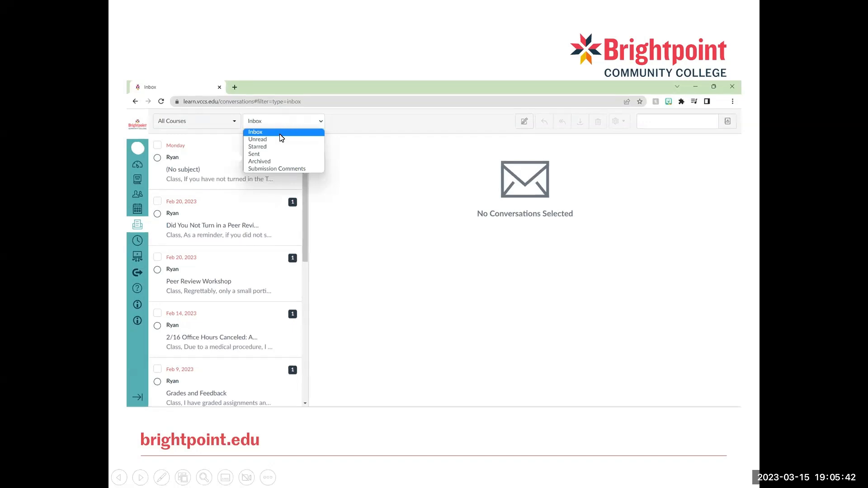
mouse_move(293, 164)
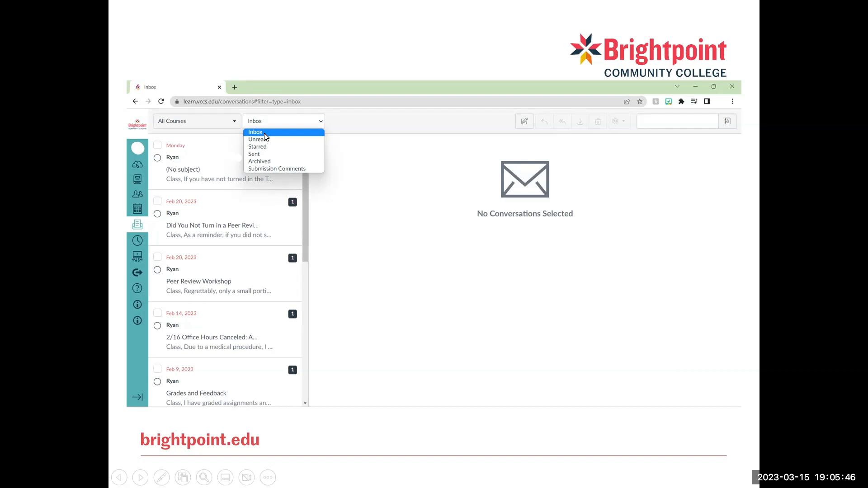
mouse_move(274, 134)
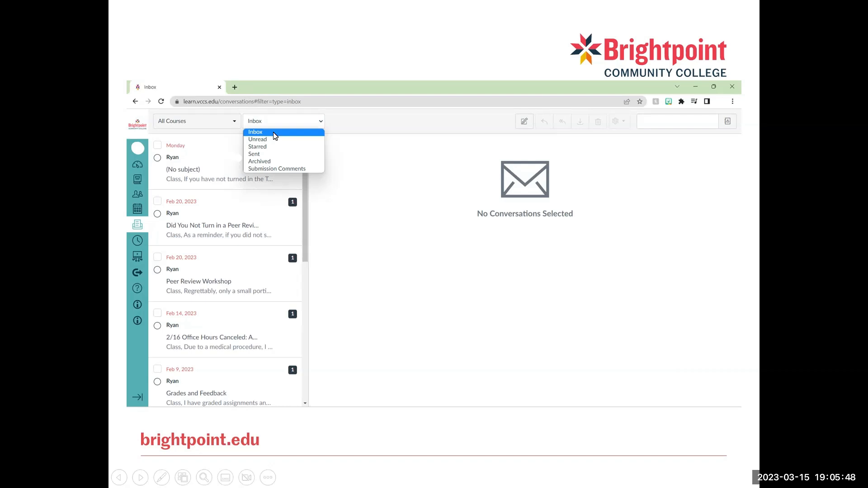
mouse_move(266, 142)
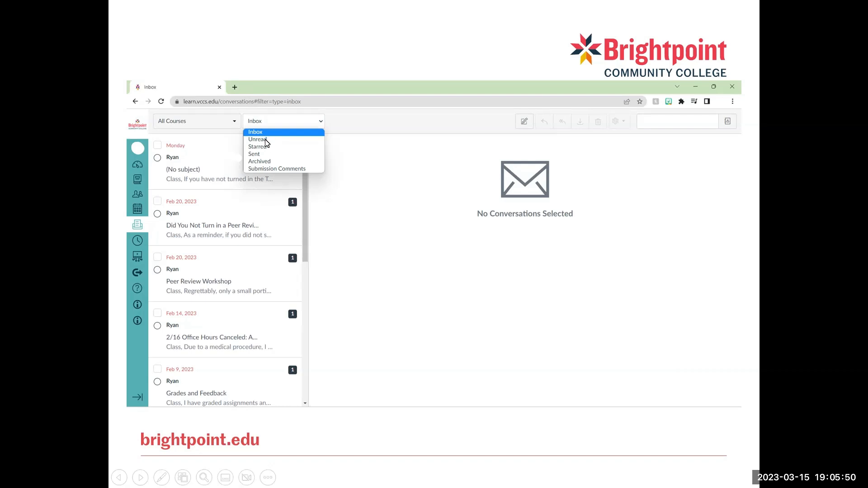
mouse_move(161, 162)
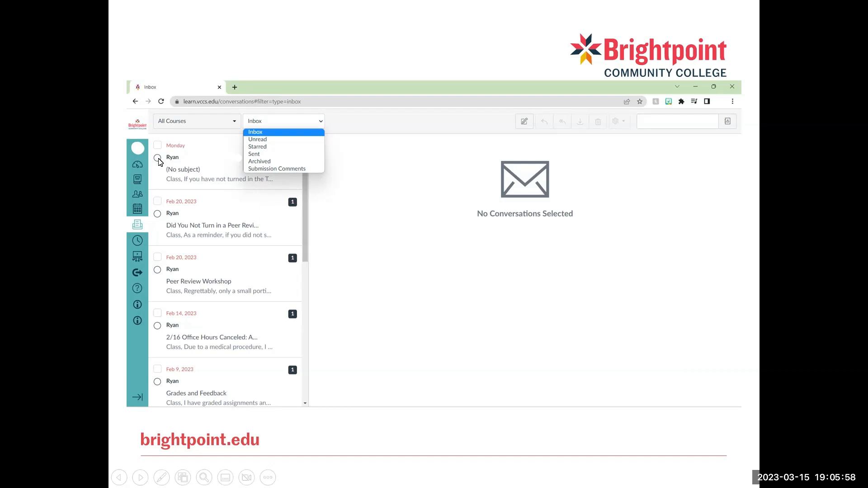
mouse_move(274, 143)
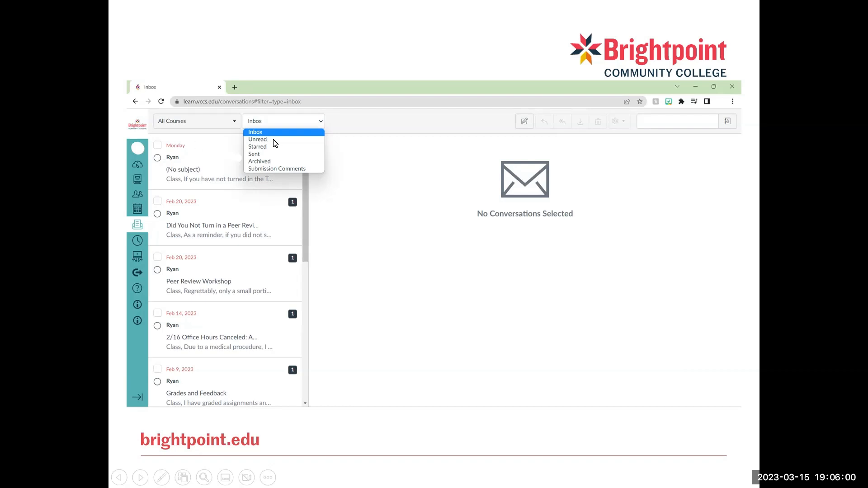
mouse_move(266, 150)
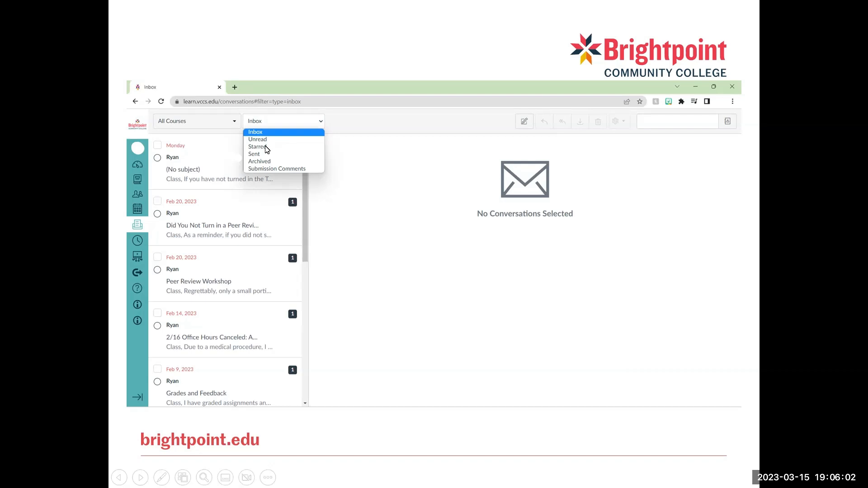
mouse_move(262, 162)
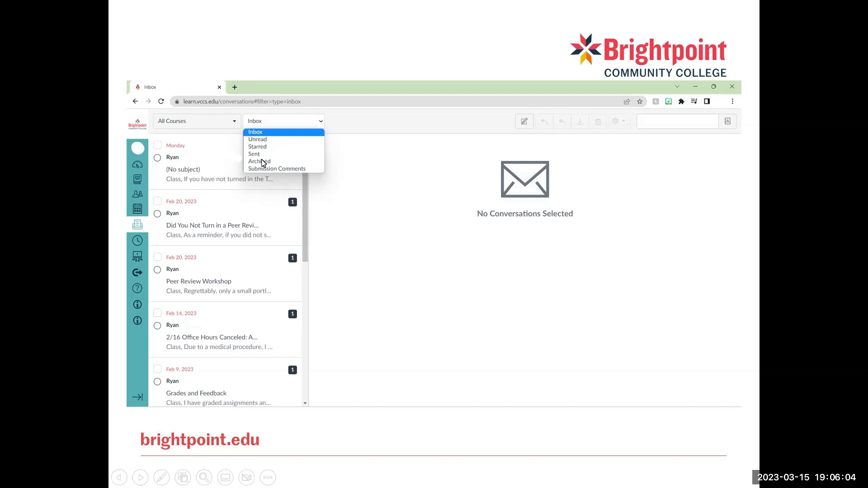
mouse_move(272, 172)
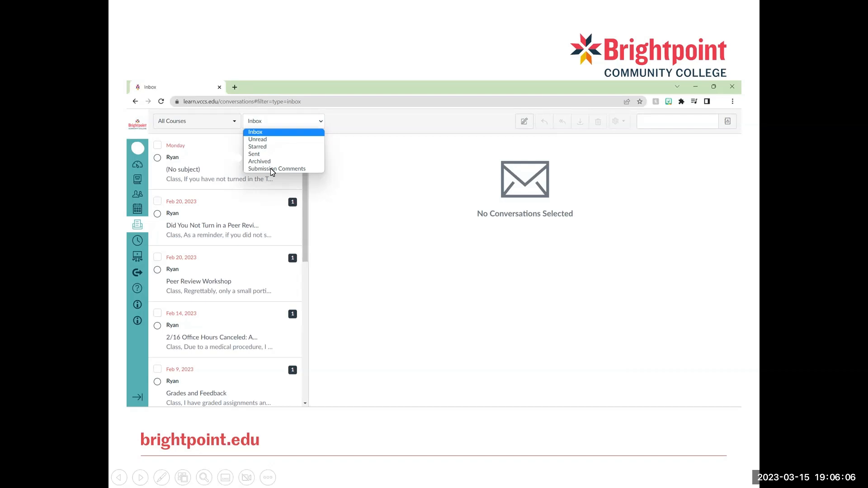
mouse_move(272, 172)
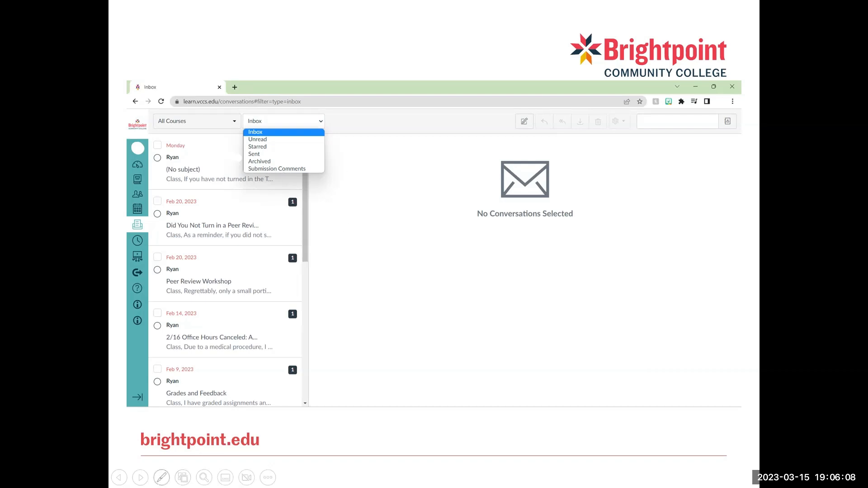
Step: Close the filter list unchanged and star the newest Monday conversation with no subject
click(255, 133)
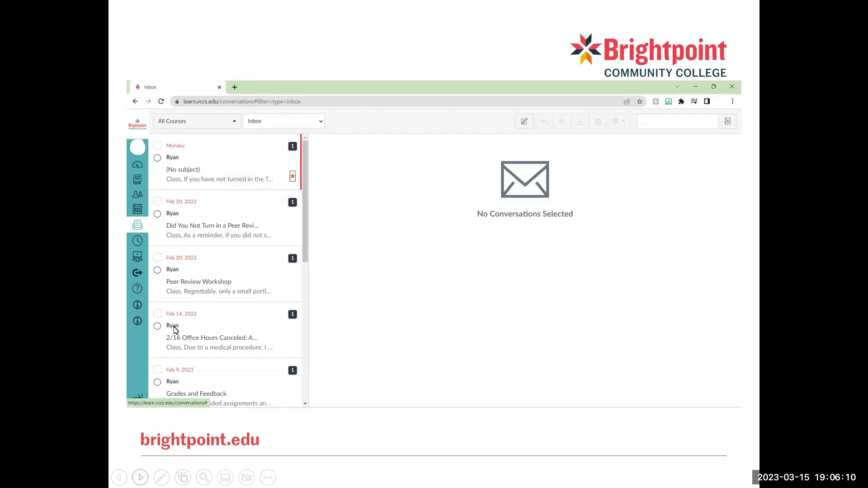
mouse_move(264, 242)
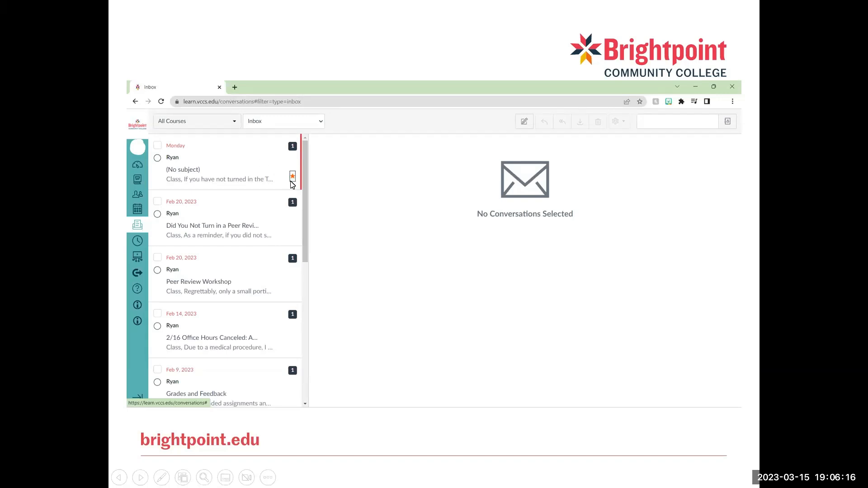
click(293, 175)
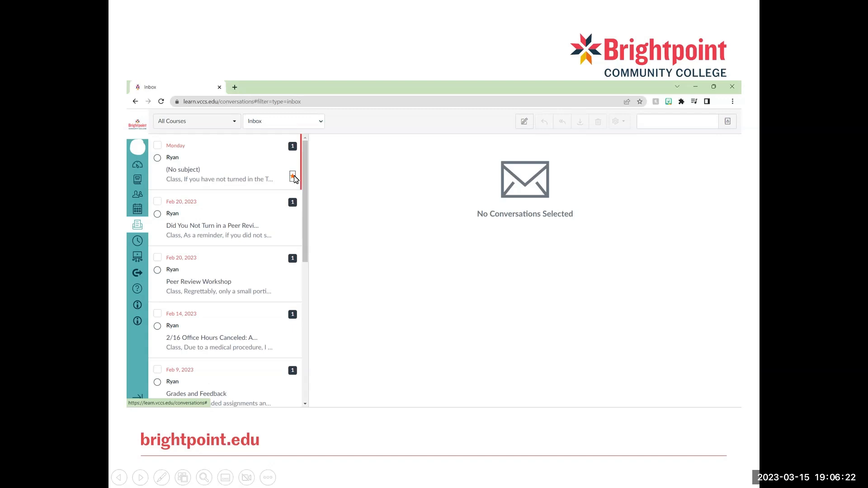
click(292, 175)
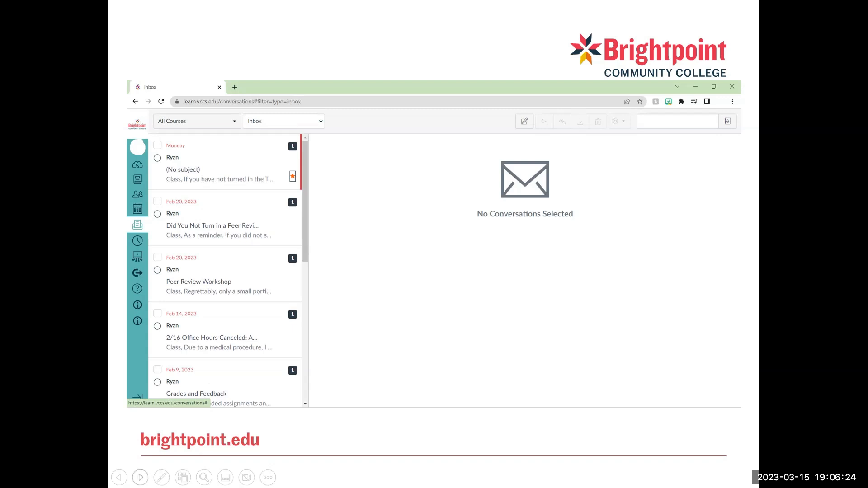
click(197, 121)
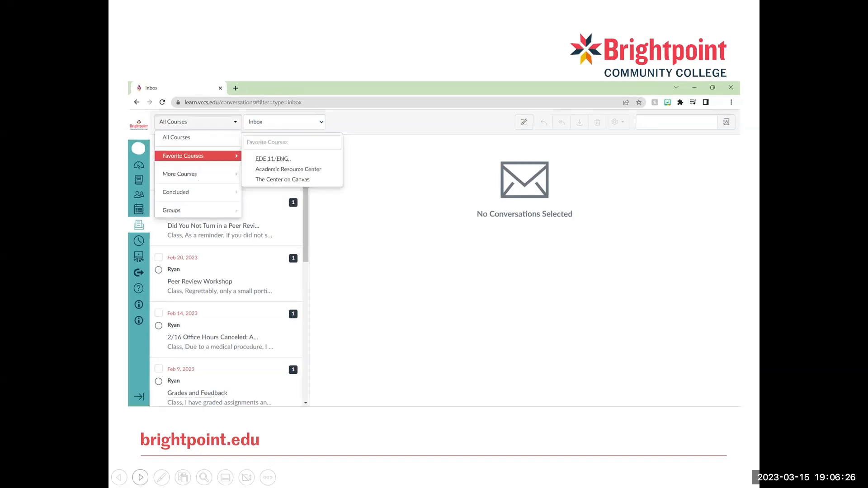
mouse_move(208, 136)
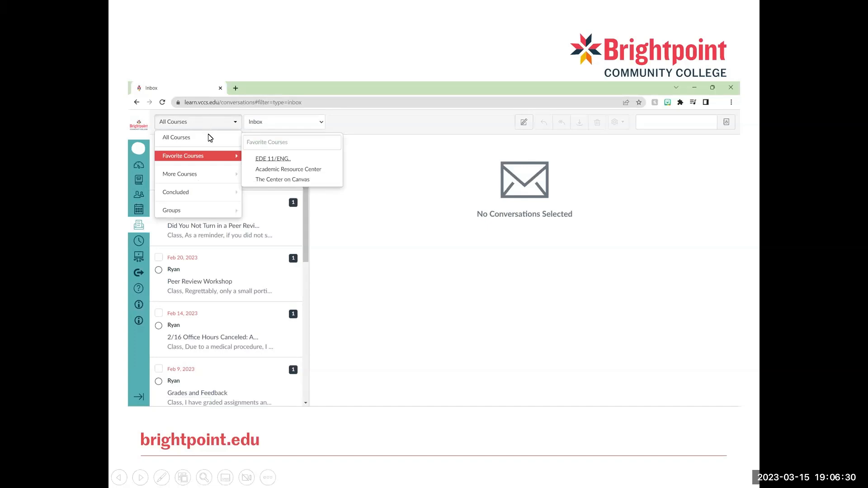
mouse_move(211, 150)
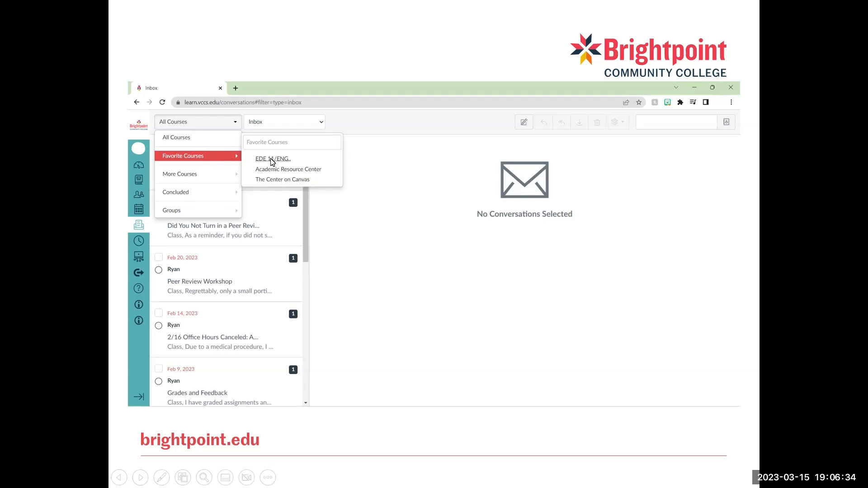
mouse_move(294, 174)
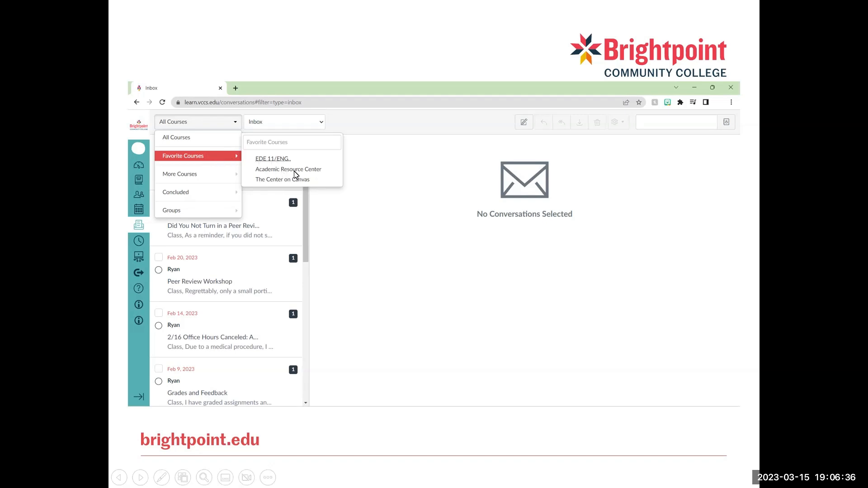
mouse_move(278, 164)
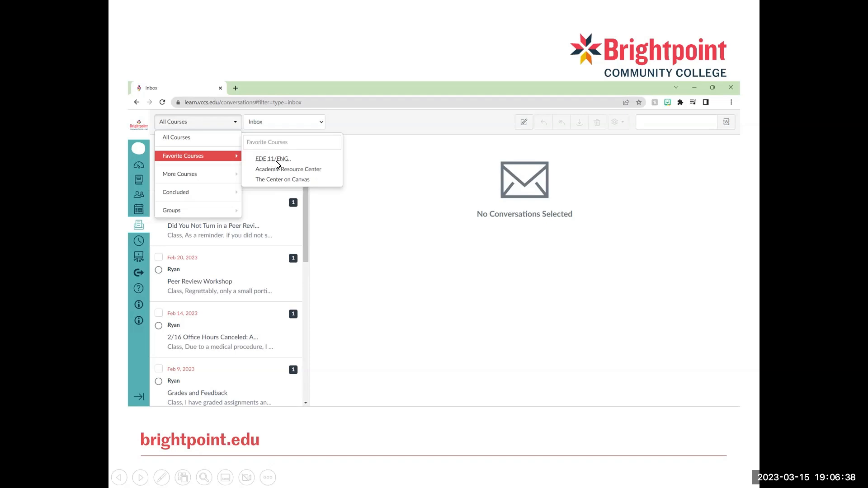
mouse_move(206, 167)
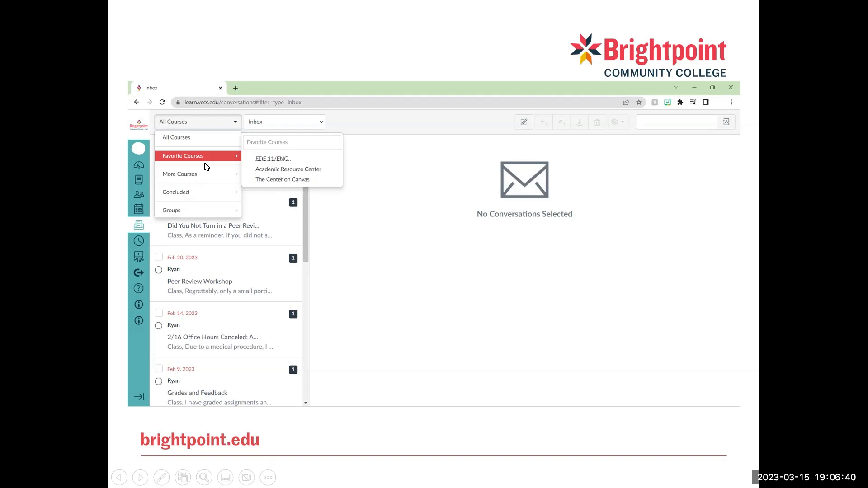
mouse_move(239, 161)
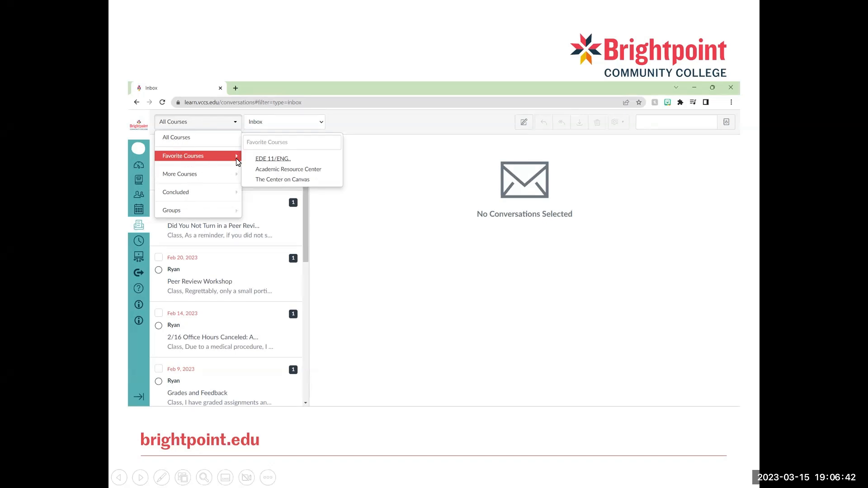
mouse_move(247, 182)
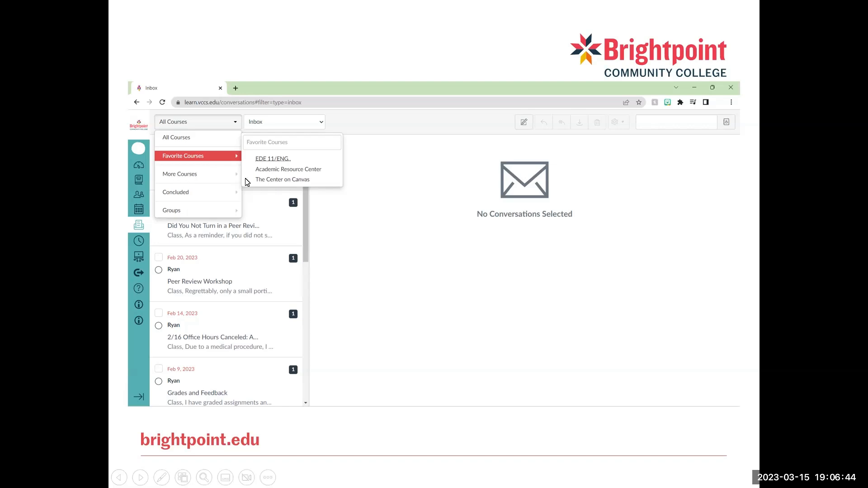
mouse_move(203, 199)
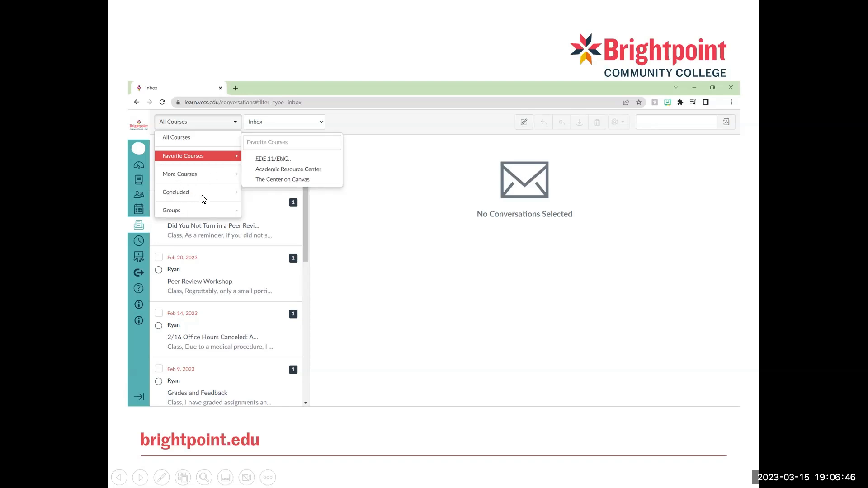
mouse_move(184, 215)
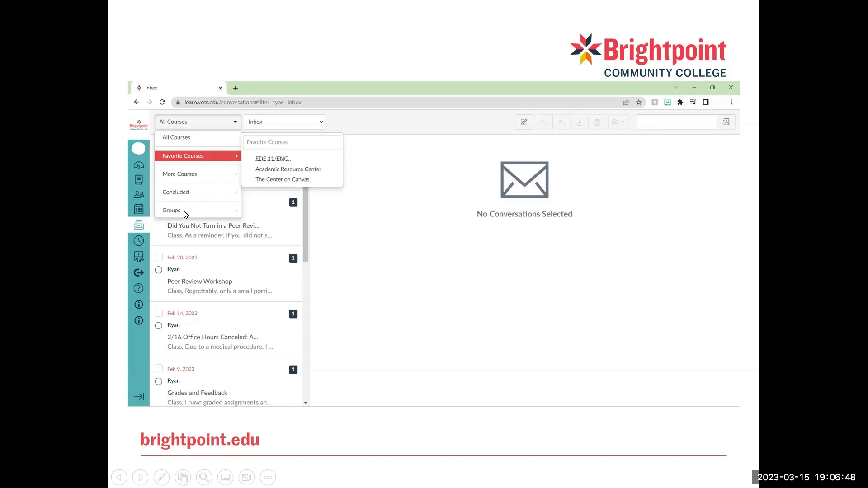
mouse_move(155, 422)
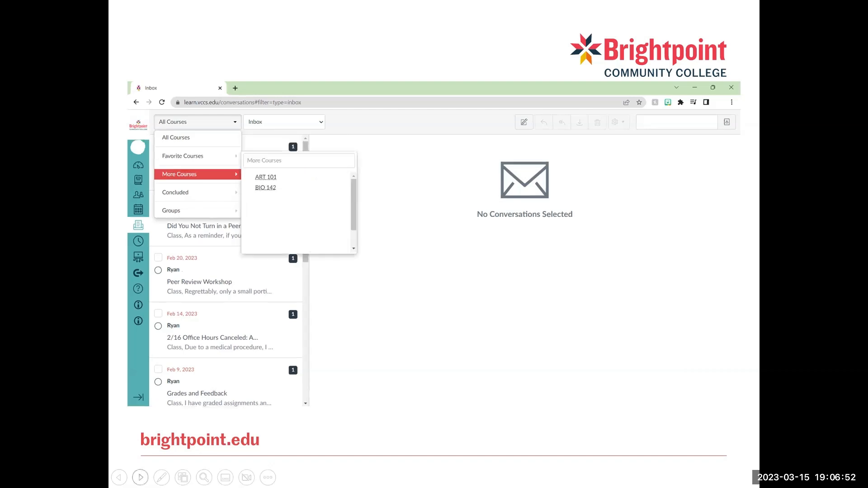
mouse_move(251, 237)
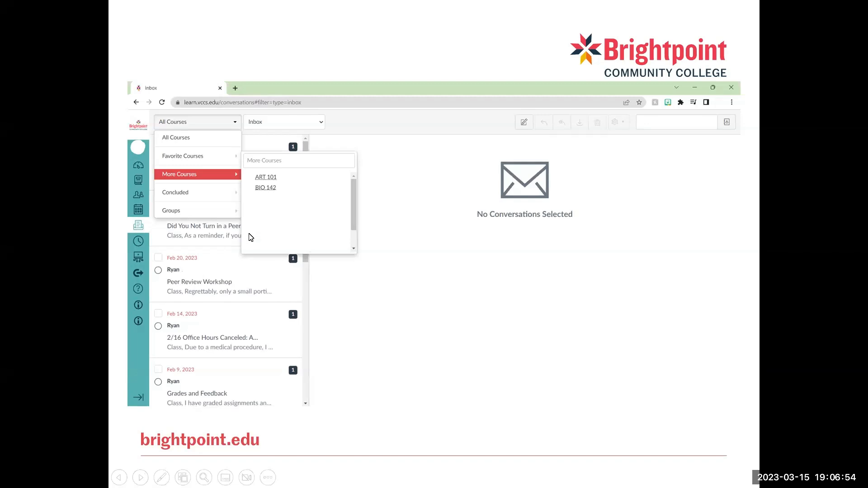
click(177, 191)
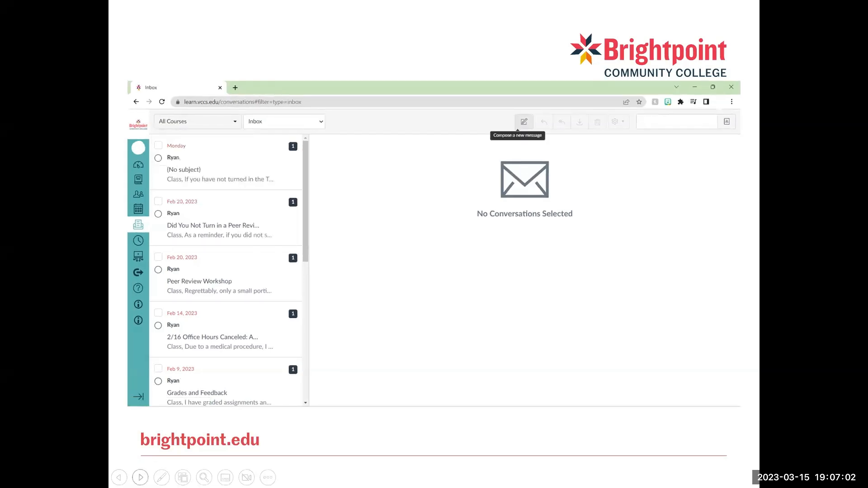
mouse_move(534, 122)
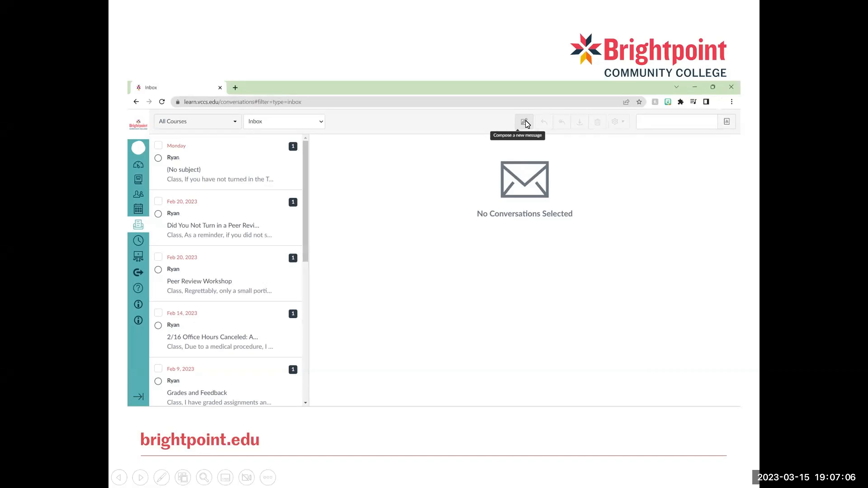
mouse_move(516, 121)
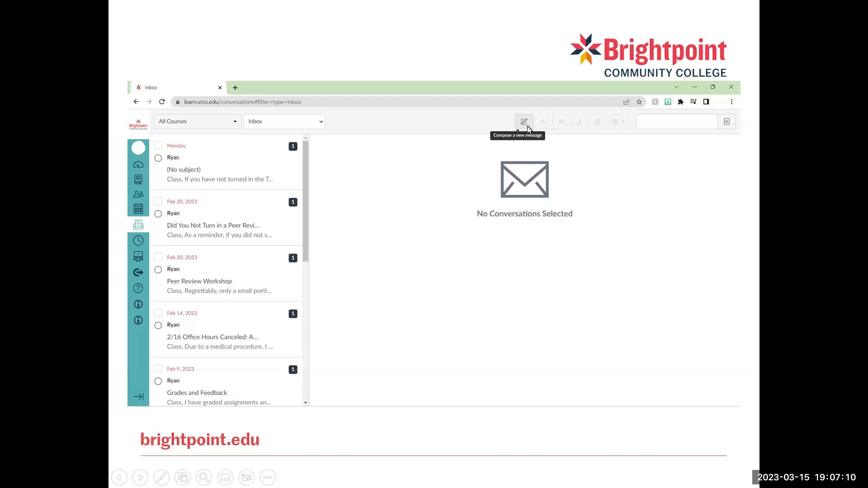
mouse_move(510, 123)
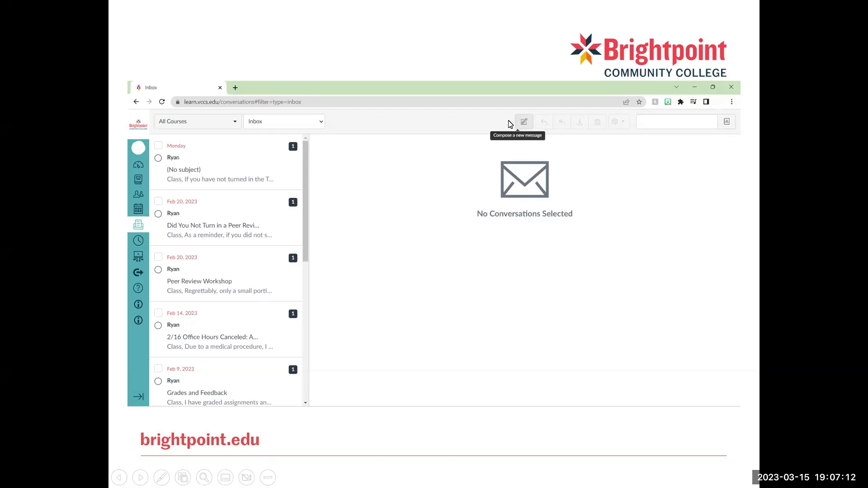
mouse_move(527, 132)
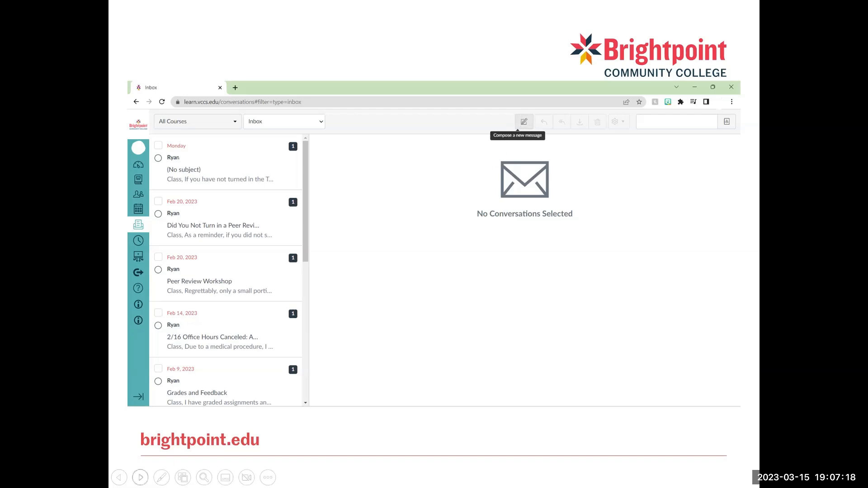
click(524, 121)
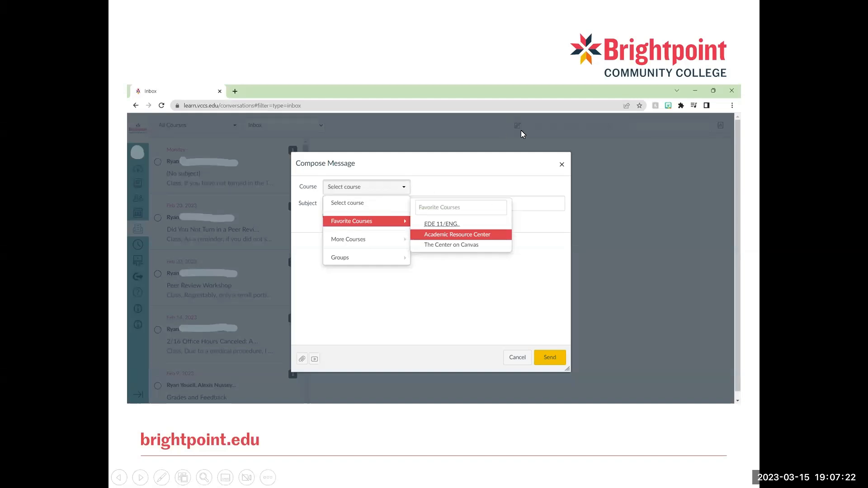
mouse_move(458, 168)
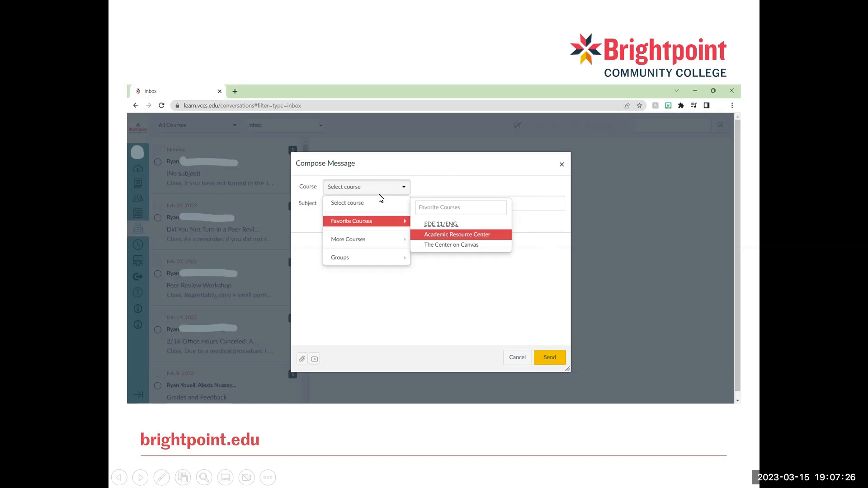
mouse_move(354, 198)
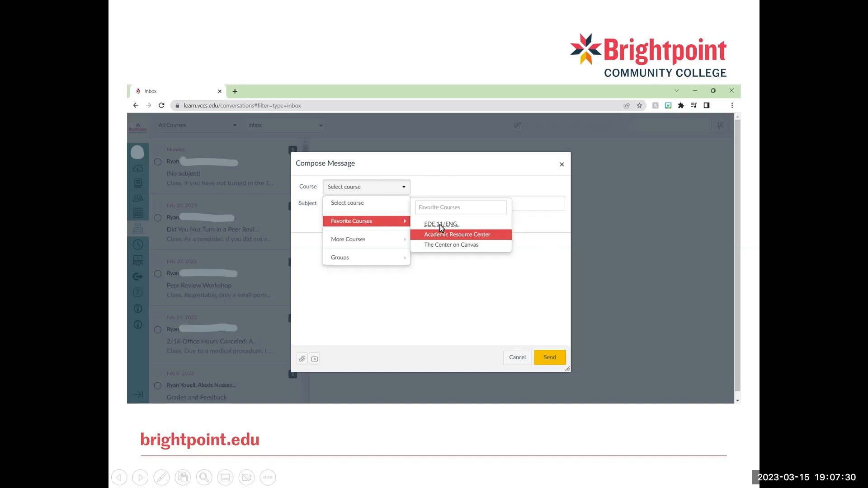
mouse_move(382, 255)
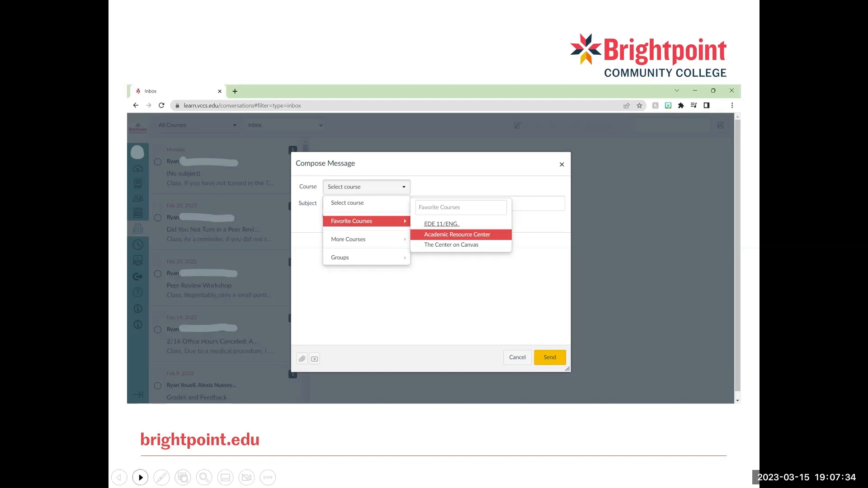
click(457, 234)
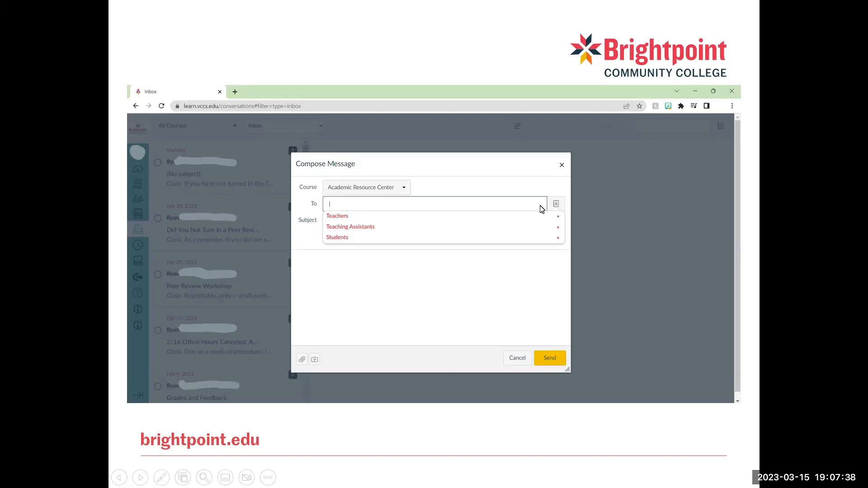
mouse_move(487, 209)
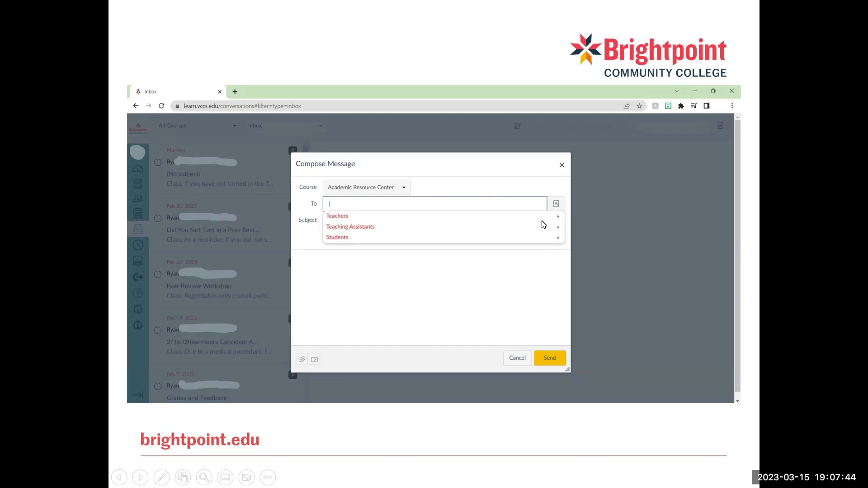
mouse_move(535, 243)
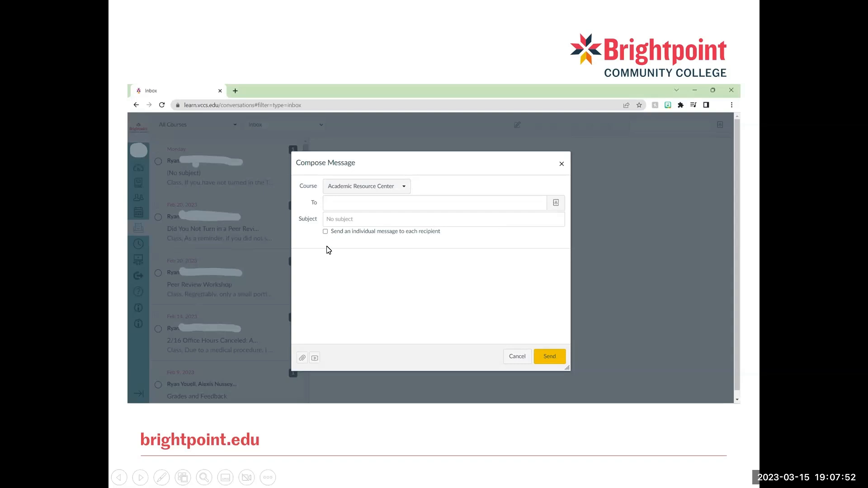
mouse_move(383, 272)
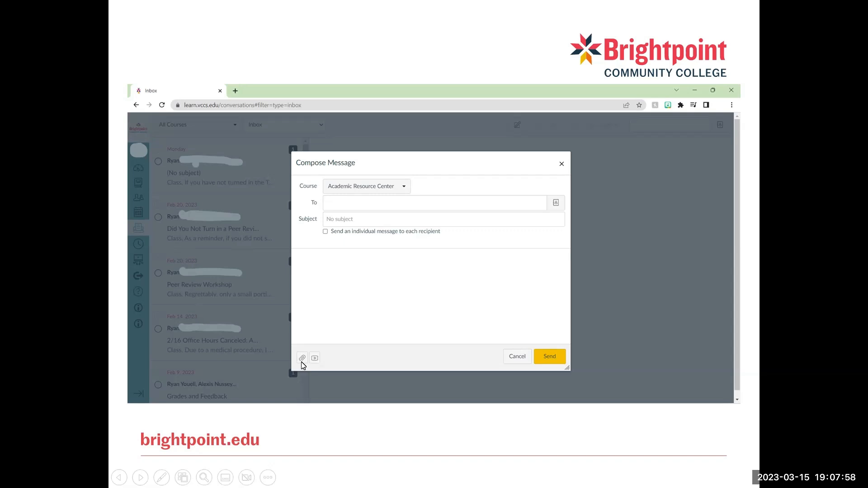
mouse_move(314, 358)
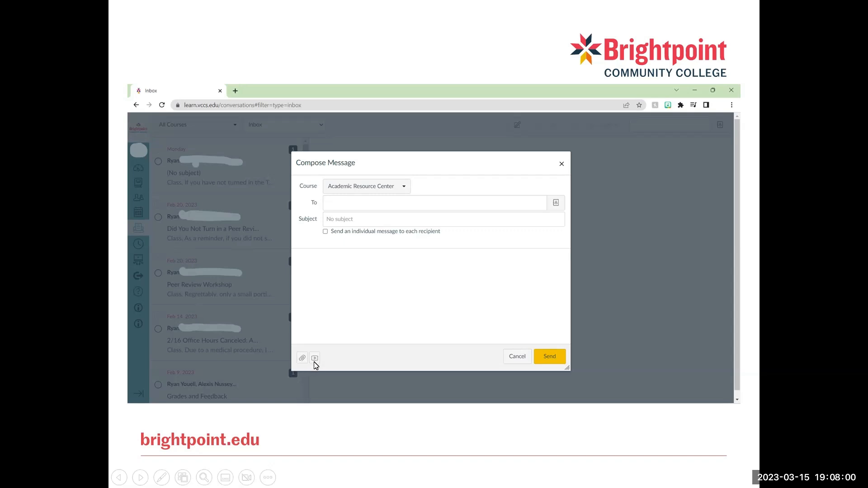
mouse_move(549, 367)
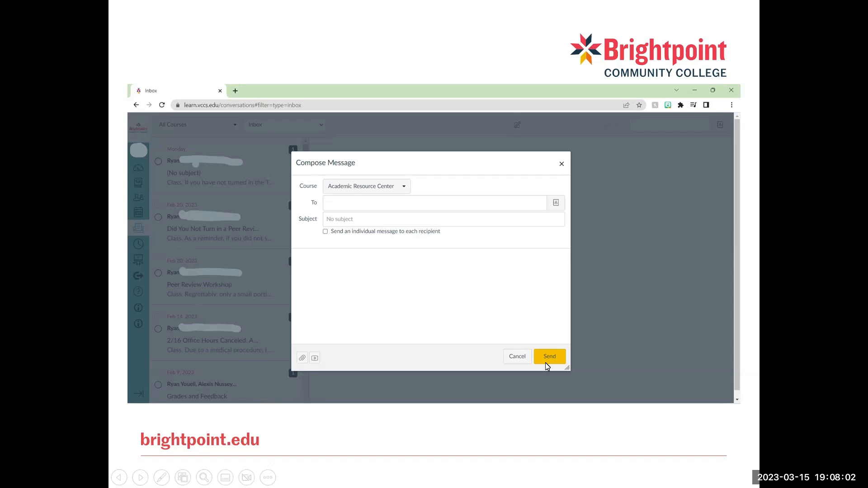
mouse_move(143, 437)
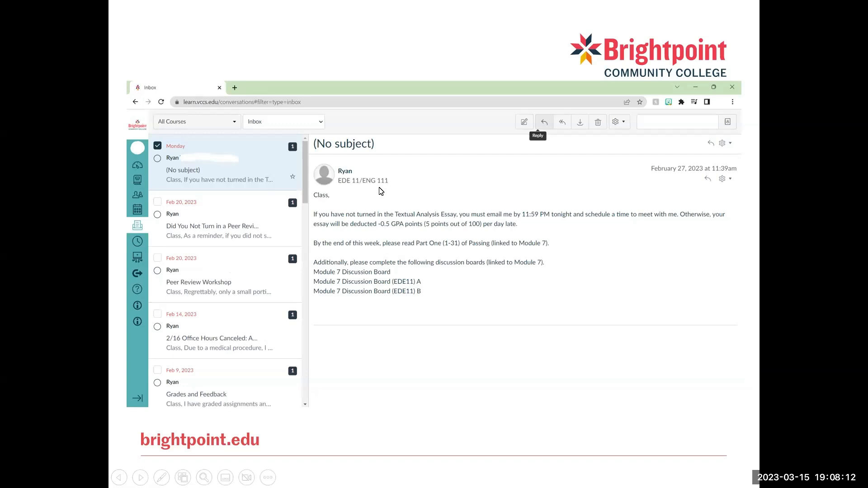
mouse_move(257, 155)
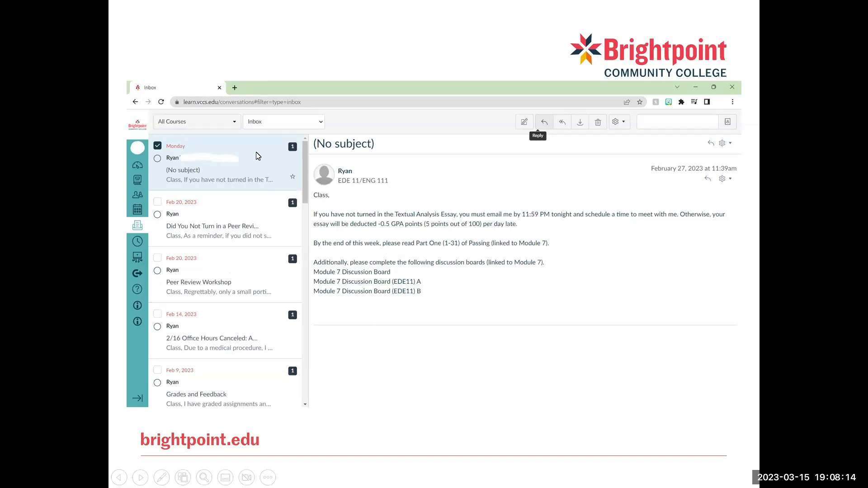
mouse_move(237, 161)
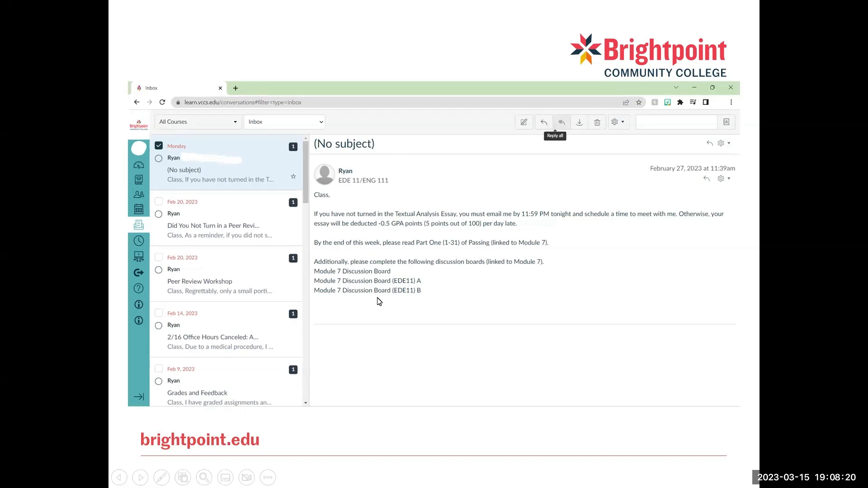
mouse_move(544, 122)
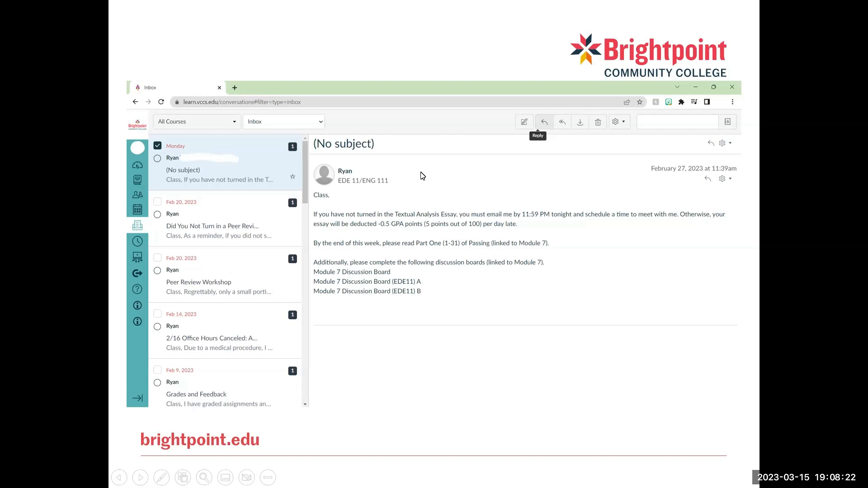
mouse_move(437, 286)
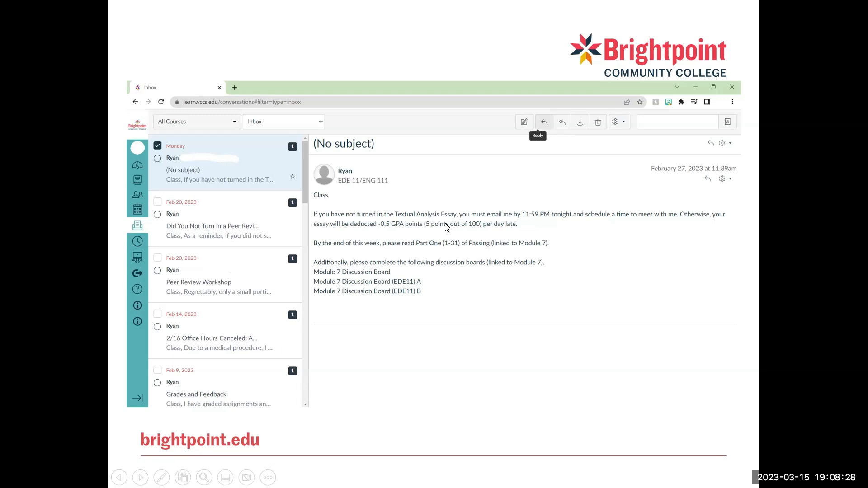
mouse_move(522, 265)
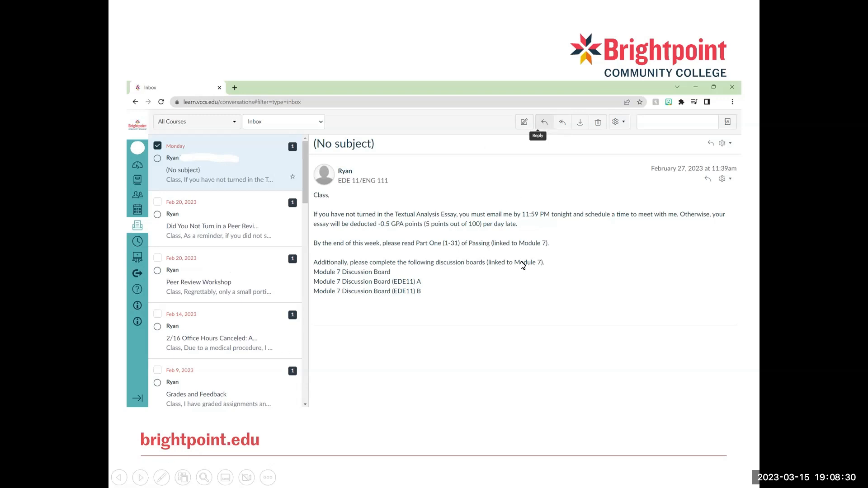
mouse_move(544, 122)
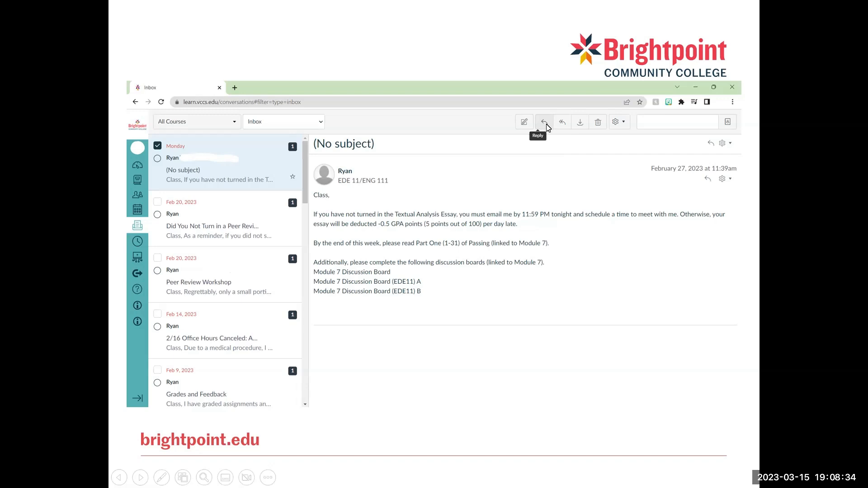
mouse_move(574, 136)
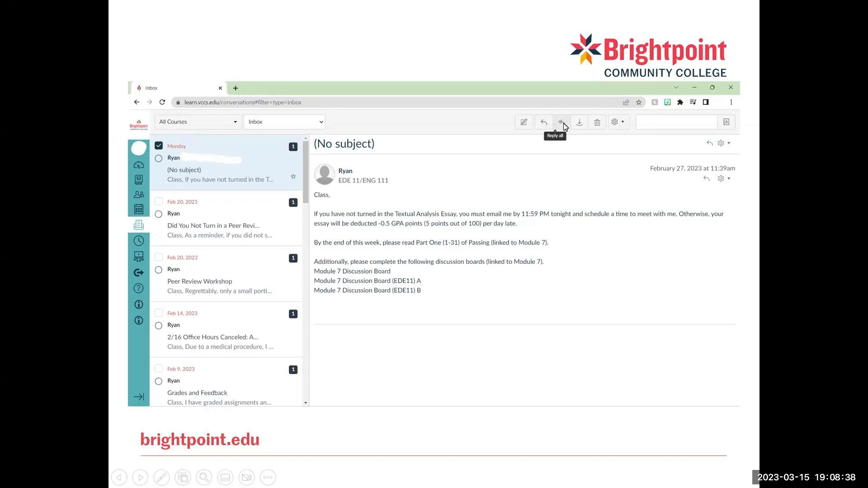
mouse_move(564, 126)
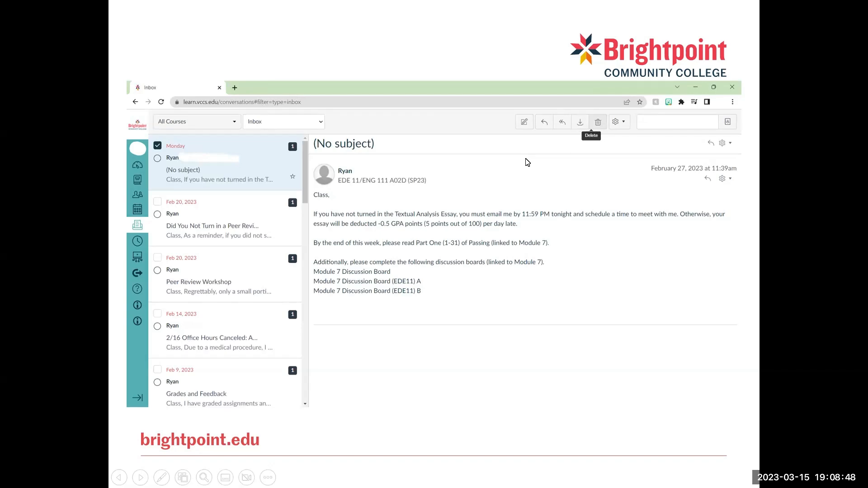
Step: Show the gear menu actions for the open conversation: Mark as unread, Forward and Star
click(624, 122)
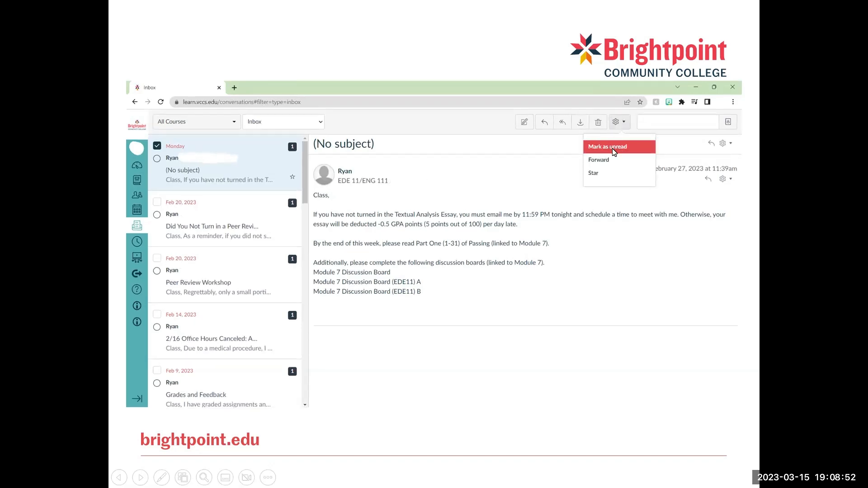
mouse_move(600, 179)
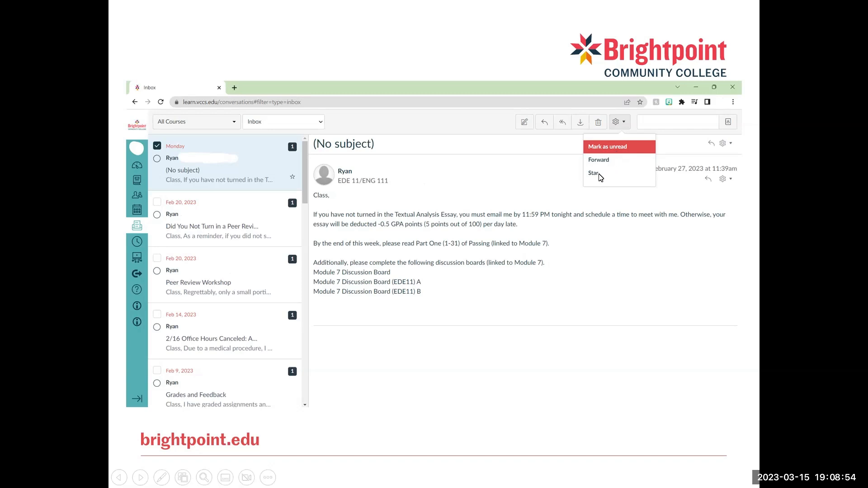
mouse_move(623, 121)
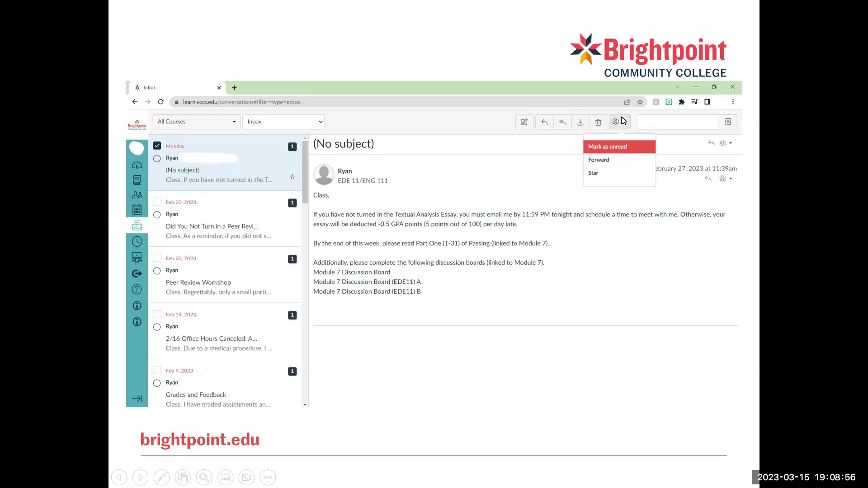
mouse_move(627, 125)
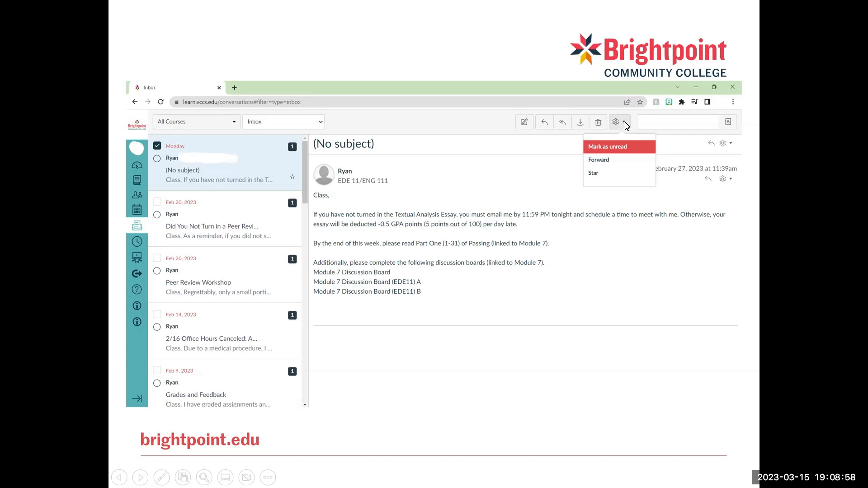
mouse_move(521, 234)
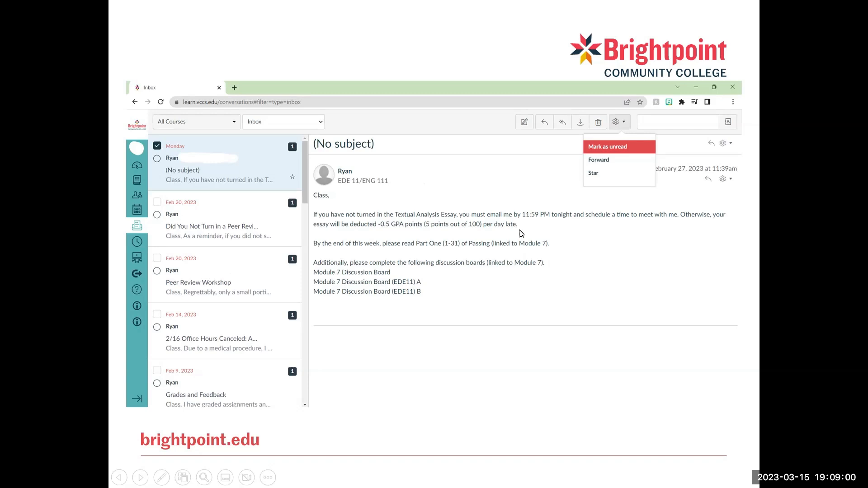
Step: Search inbox recipients for 'john' to list matching people
text(john)
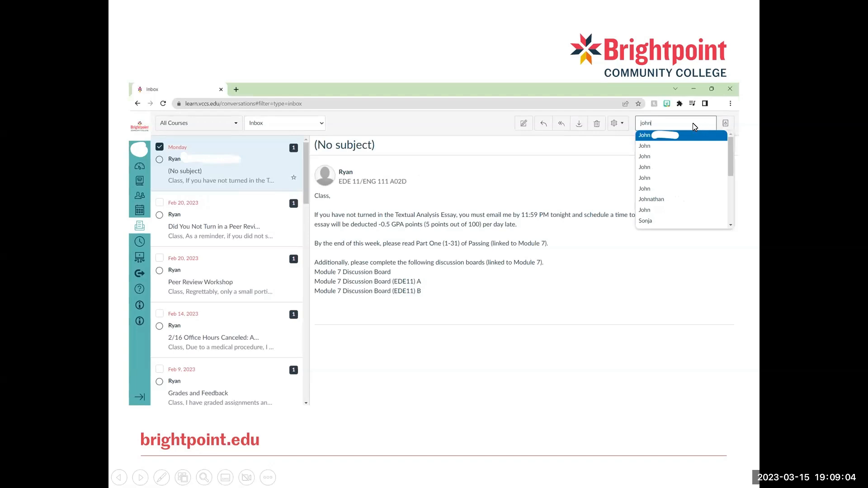
mouse_move(662, 123)
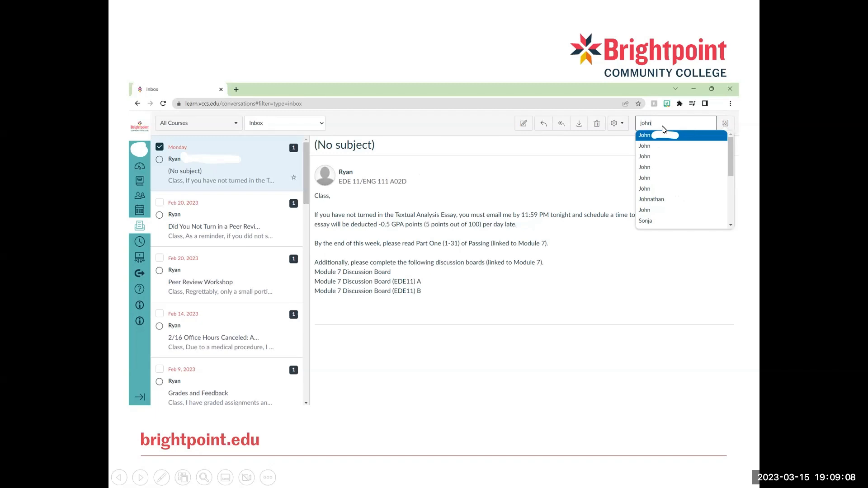
mouse_move(654, 127)
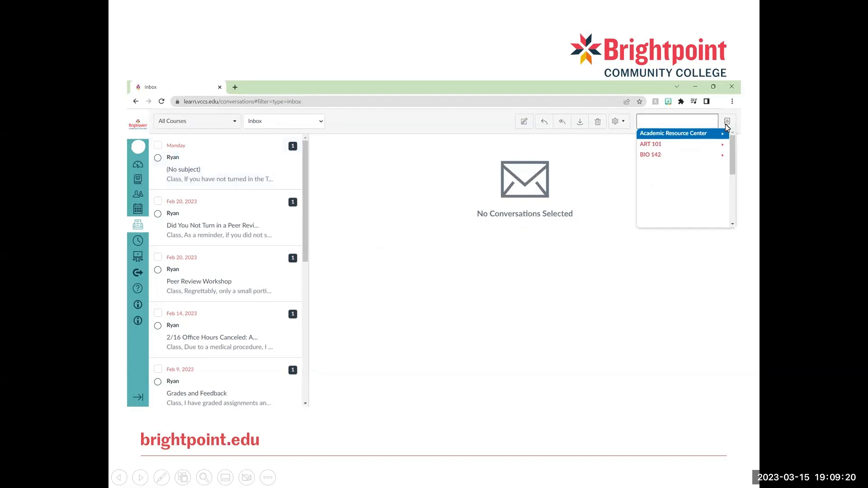
mouse_move(708, 139)
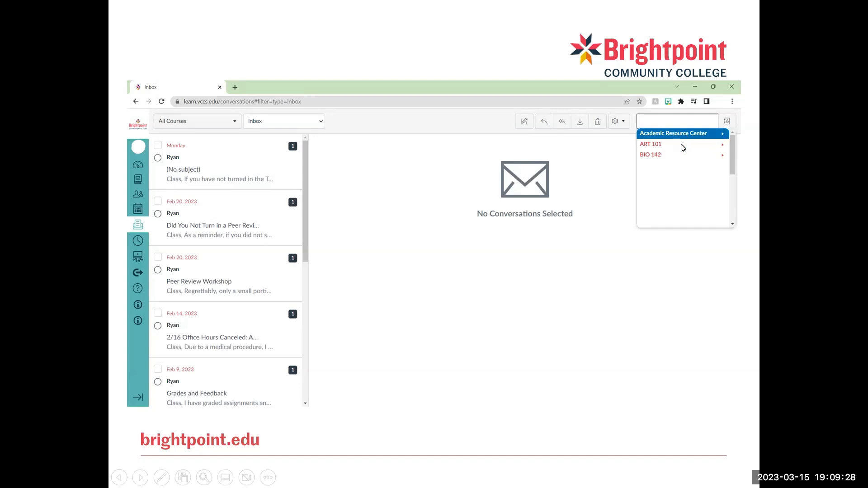
mouse_move(655, 164)
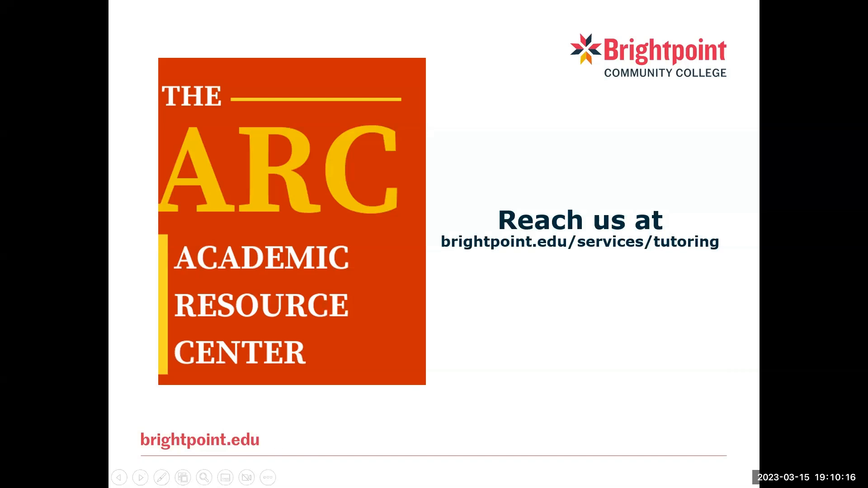
mouse_move(576, 246)
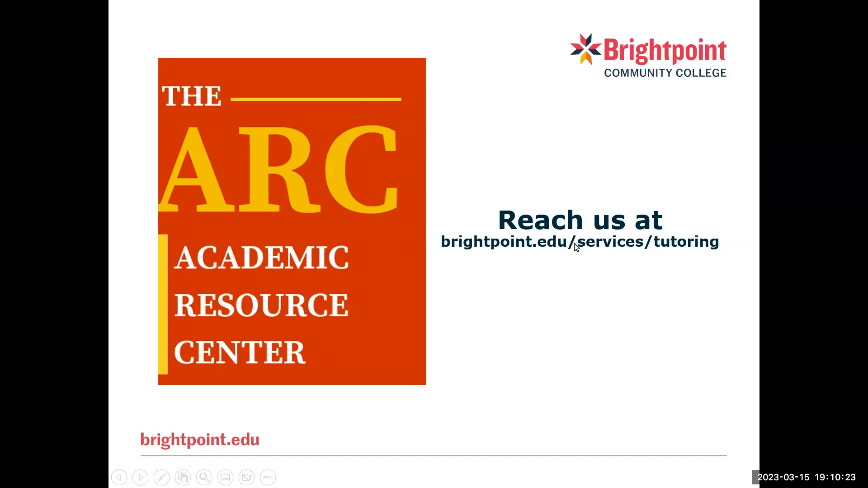
mouse_move(654, 247)
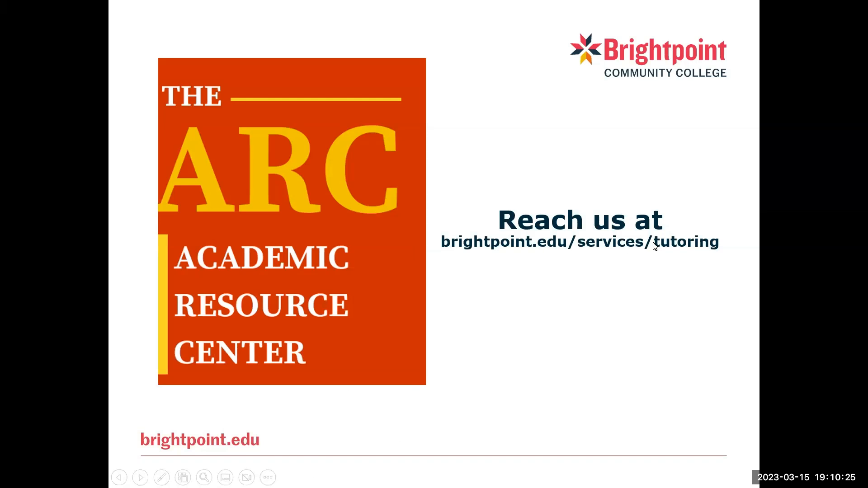